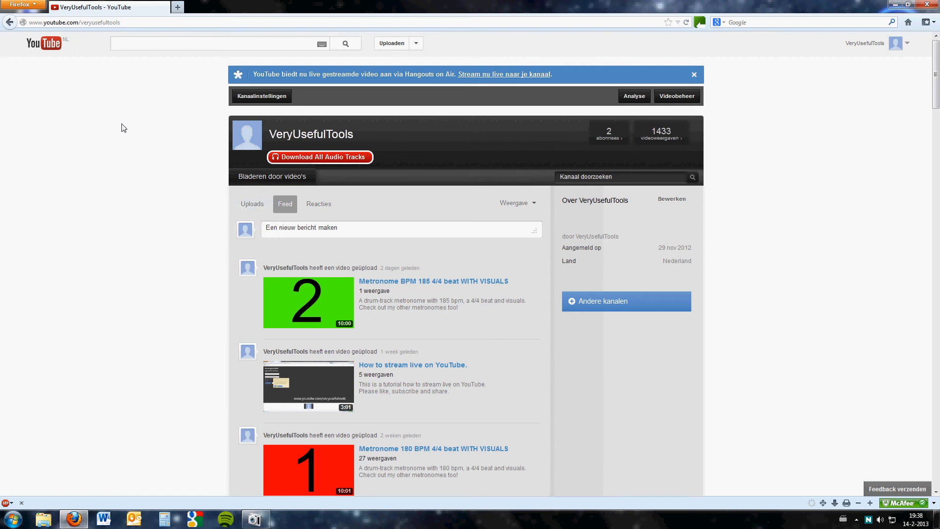
{"action": "mouse_move", "coordinate": [135, 110]}
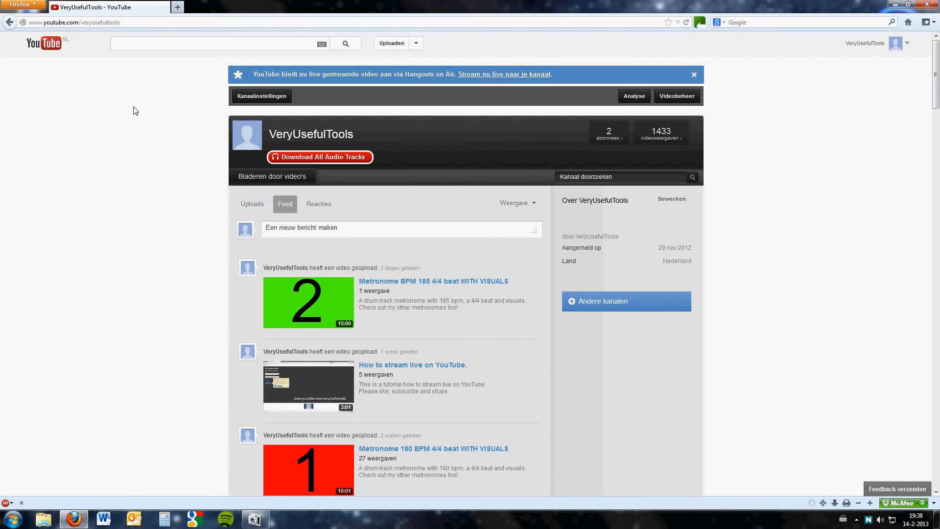
{"action": "mouse_move", "coordinate": [144, 77]}
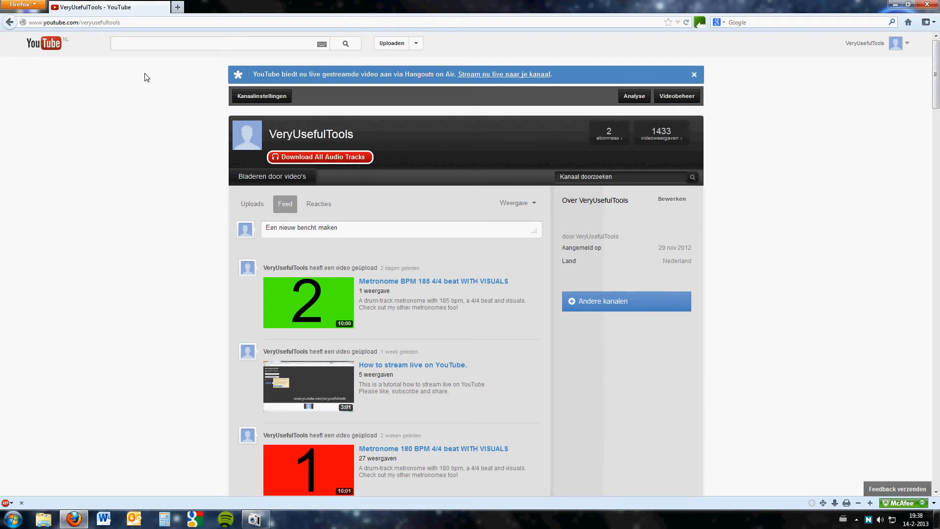
{"action": "mouse_move", "coordinate": [154, 77]}
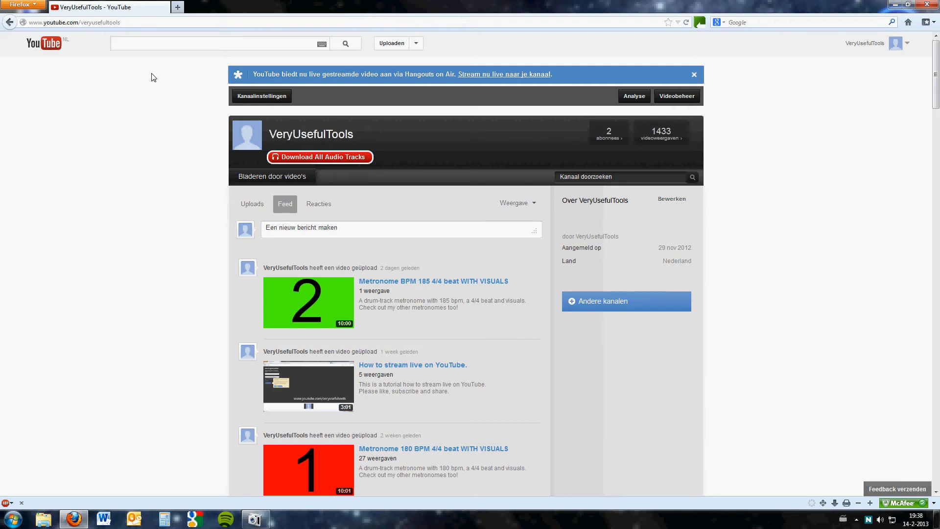
Search 'paint' from the Start menu and launch Paint
{"action": "left_click", "coordinate": [7, 519]}
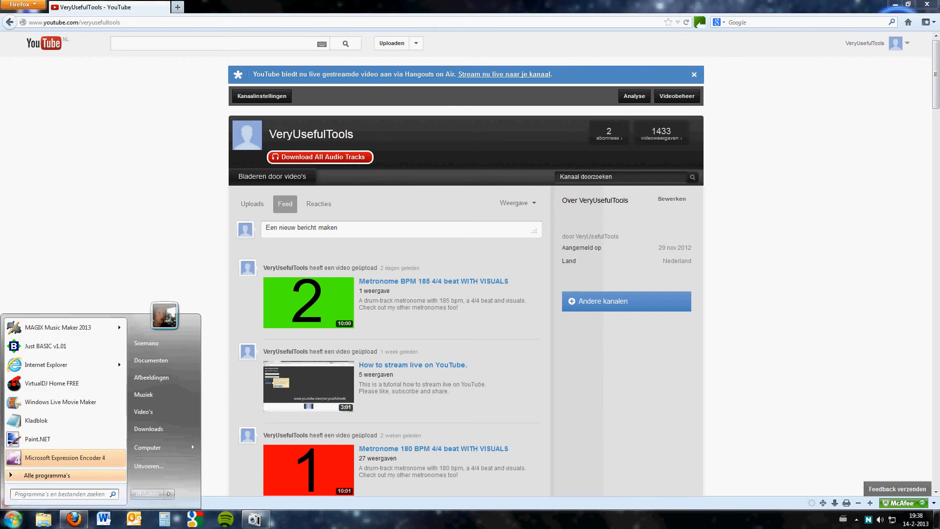
{"action": "type", "text": "paint"}
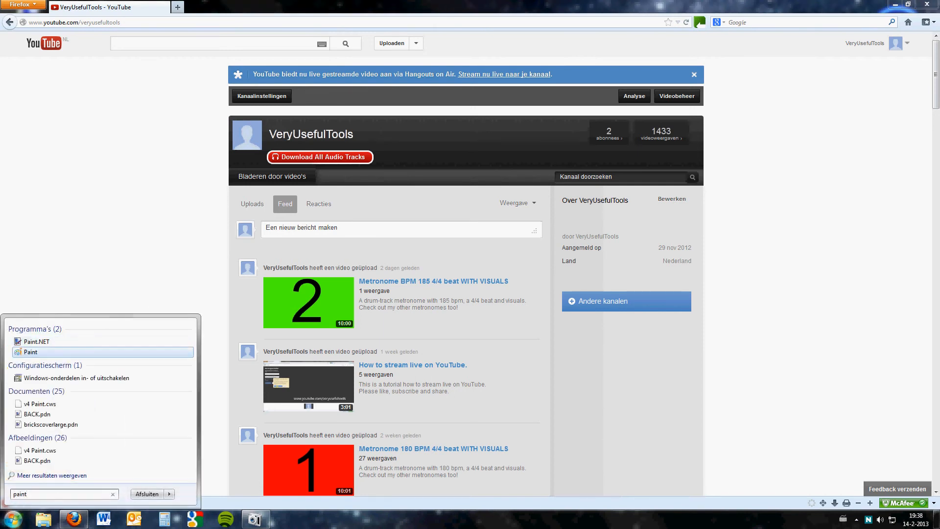
{"action": "left_click", "coordinate": [30, 352]}
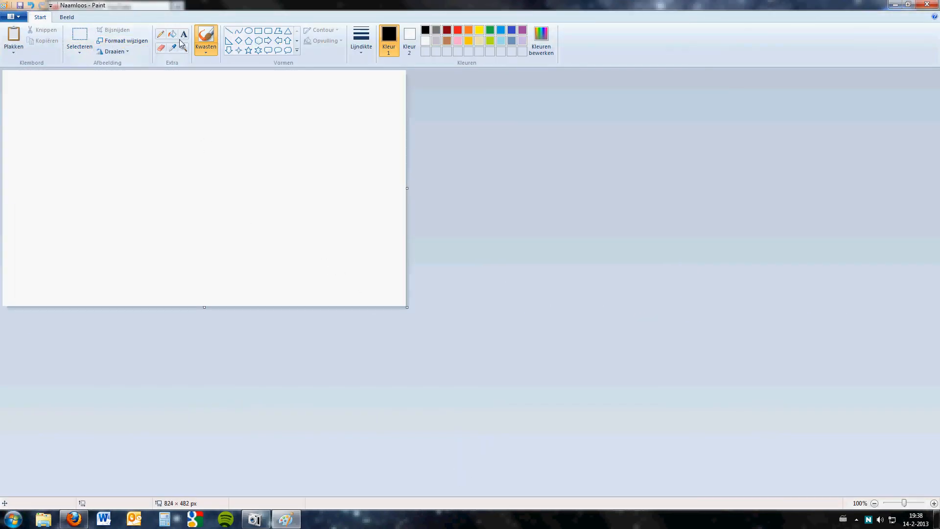
Paste the 1920×1080 YouTube channel page screenshot onto the canvas using the Select tool
{"action": "left_click", "coordinate": [79, 40]}
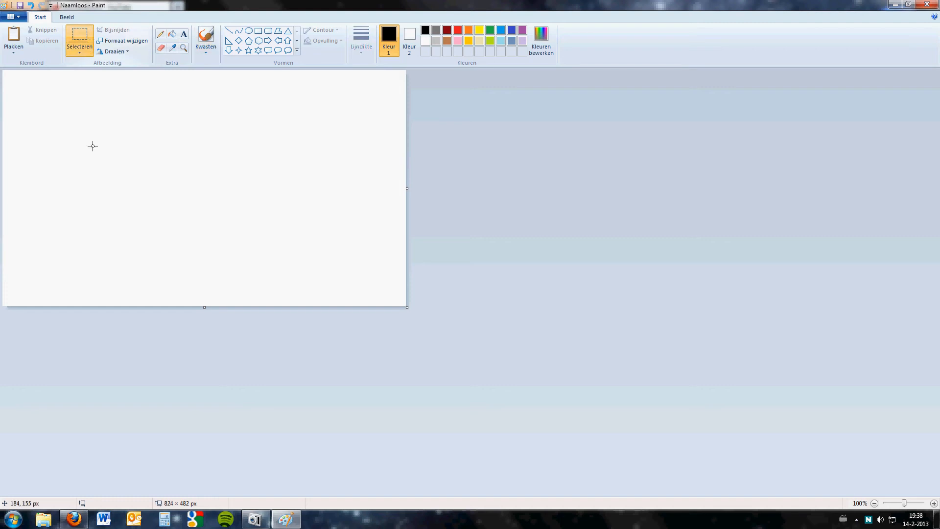
{"action": "mouse_move", "coordinate": [91, 115]}
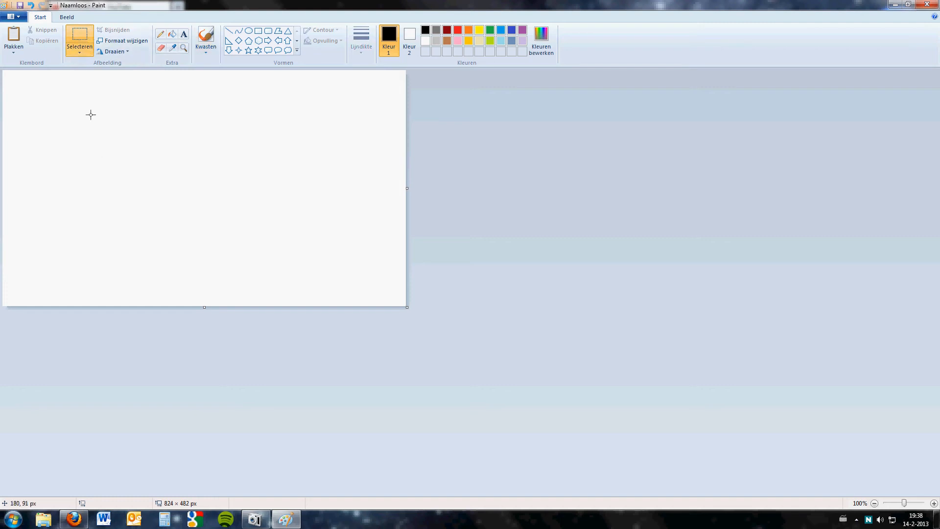
{"action": "right_click", "coordinate": [91, 114]}
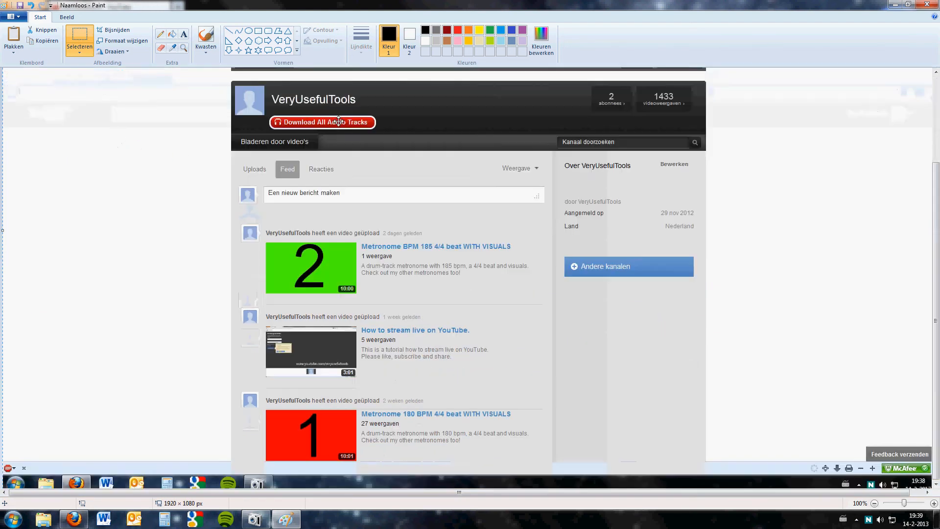
{"action": "scroll", "scroll_direction": "up", "scroll_amount": 3}
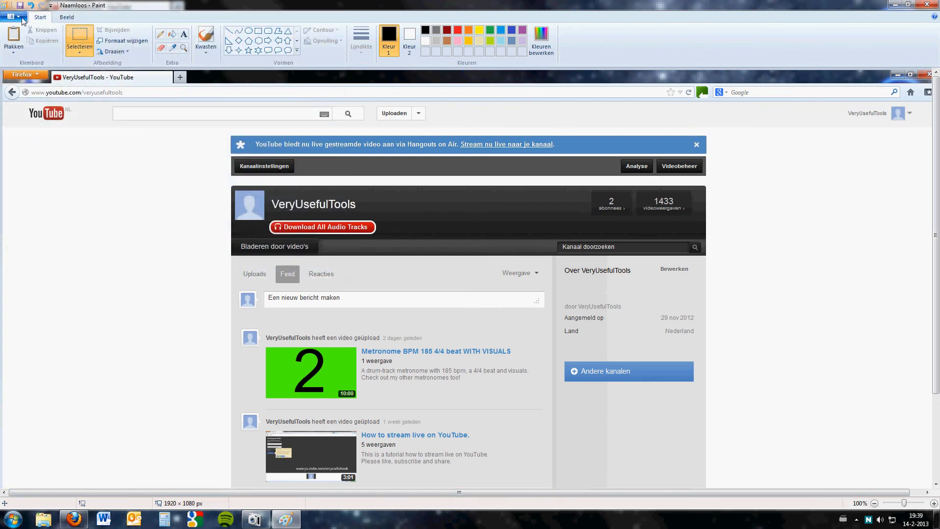
Save the picture as PNG named screenshot.png on the Desktop, overwriting the existing file
{"action": "left_click", "coordinate": [12, 16]}
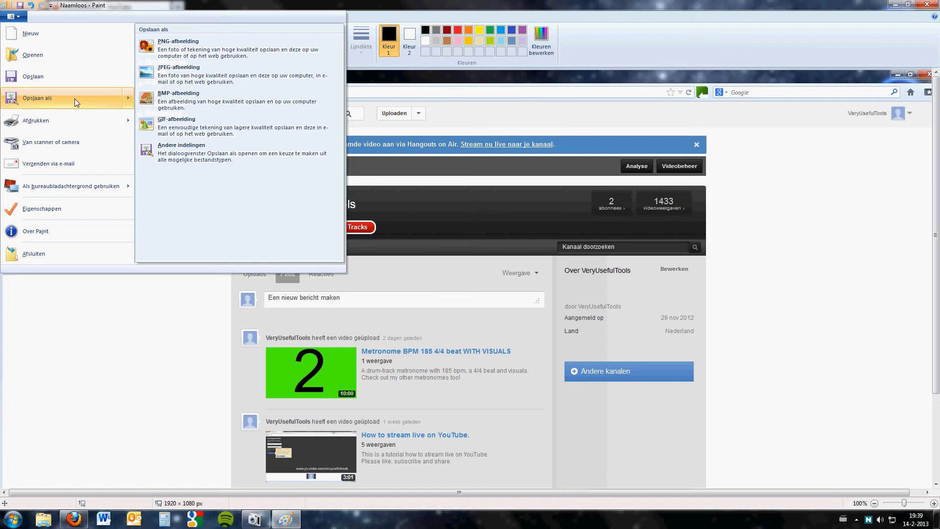
{"action": "mouse_move", "coordinate": [210, 48]}
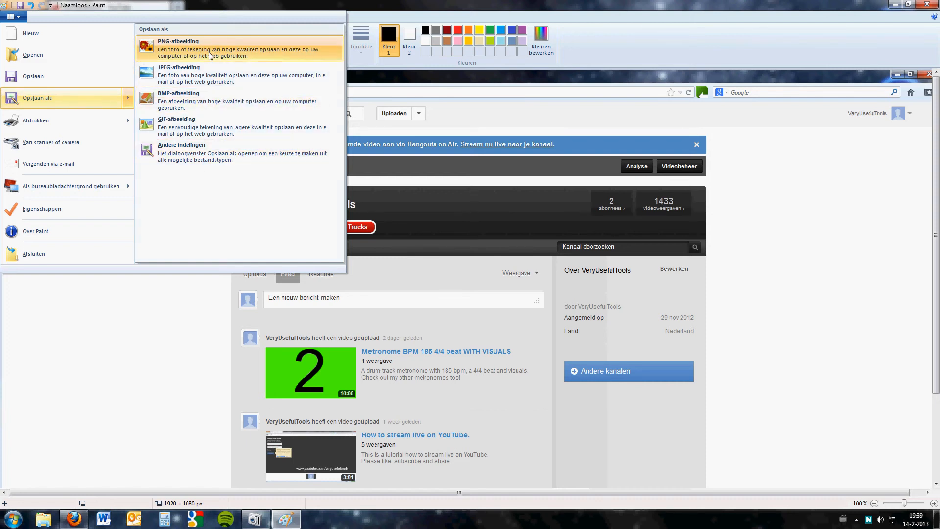
{"action": "left_click", "coordinate": [177, 48]}
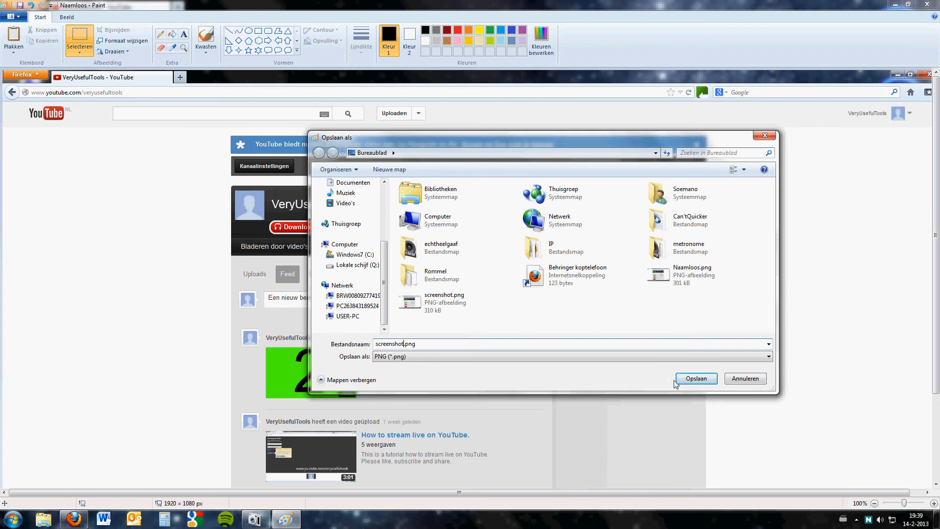
{"action": "left_click", "coordinate": [695, 379]}
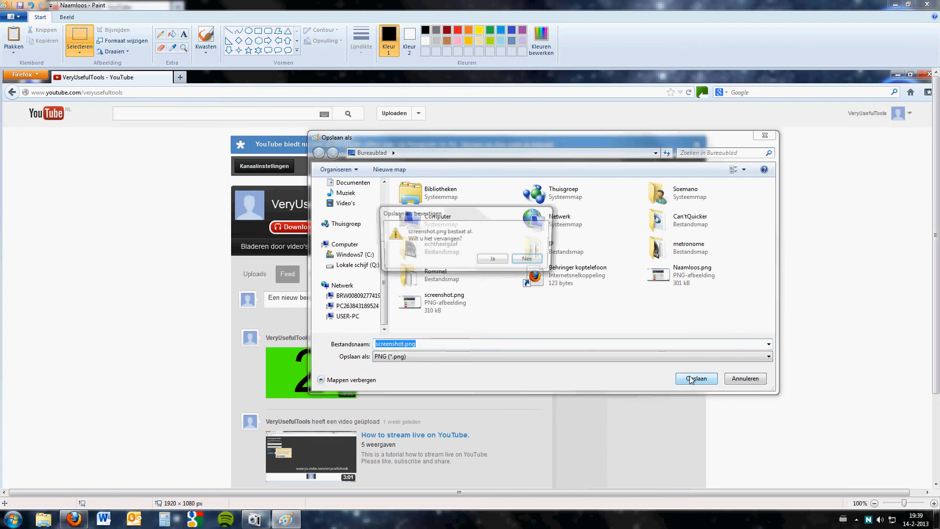
{"action": "left_click", "coordinate": [696, 379]}
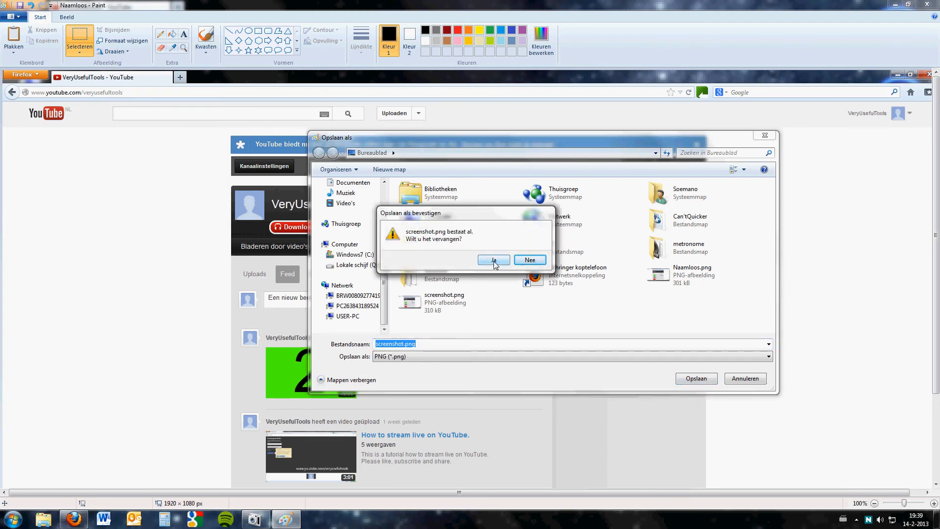
{"action": "left_click", "coordinate": [493, 260]}
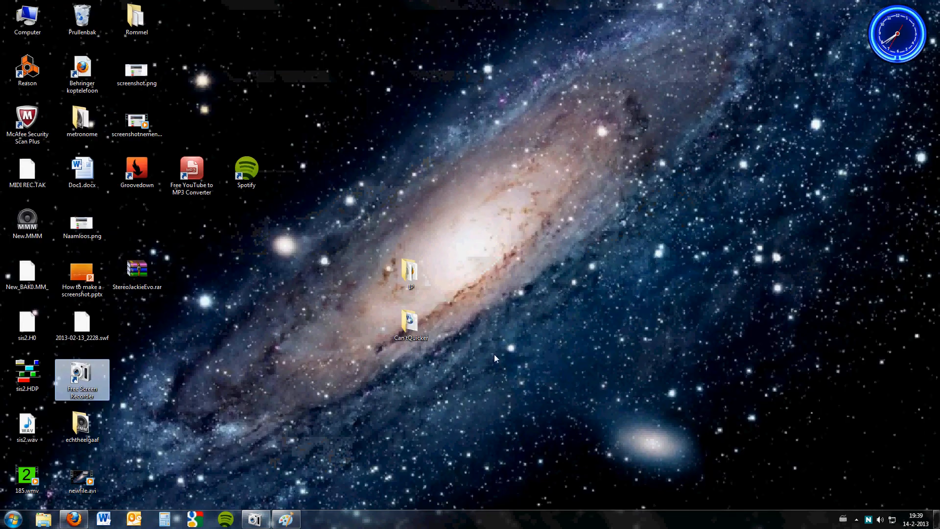
{"action": "mouse_move", "coordinate": [168, 459]}
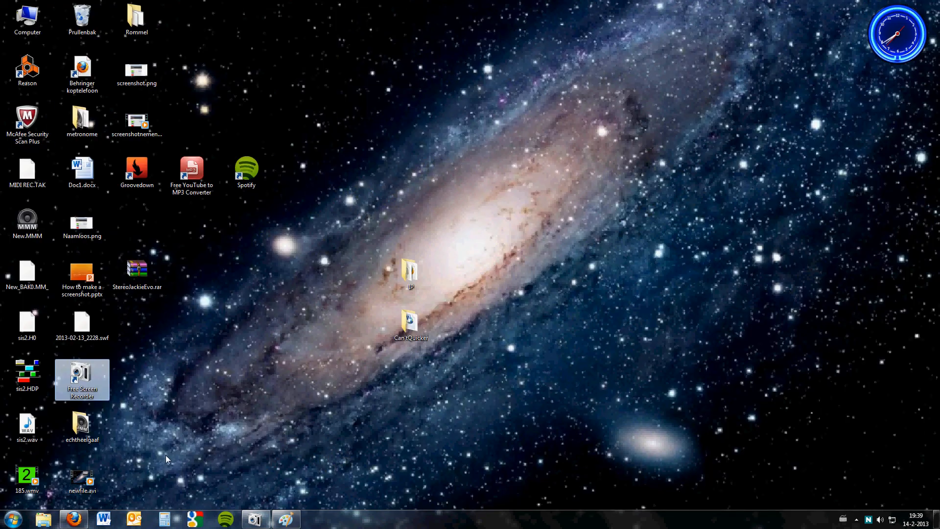
{"action": "mouse_move", "coordinate": [170, 87]}
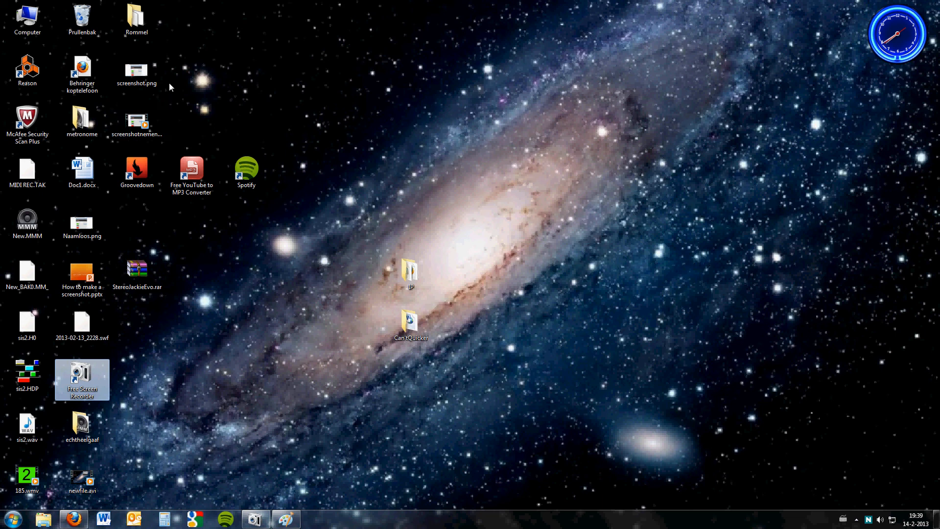
Open screenshot.png from the desktop in Windows Photo Viewer
{"action": "left_click", "coordinate": [27, 323]}
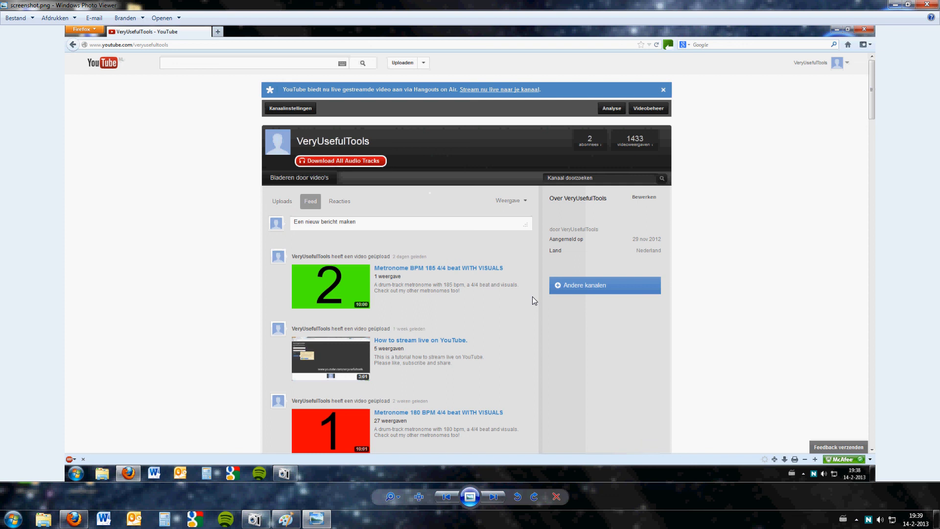
{"action": "mouse_move", "coordinate": [473, 303]}
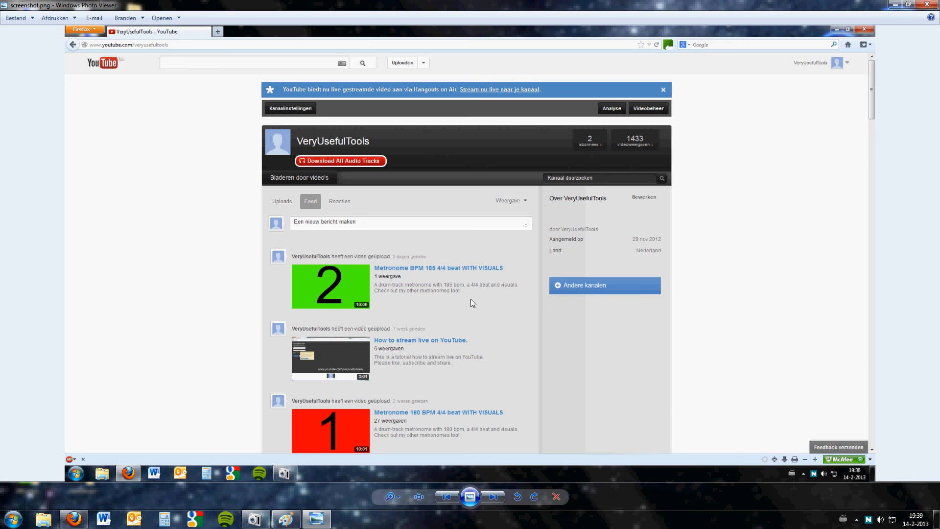
{"action": "mouse_move", "coordinate": [471, 276]}
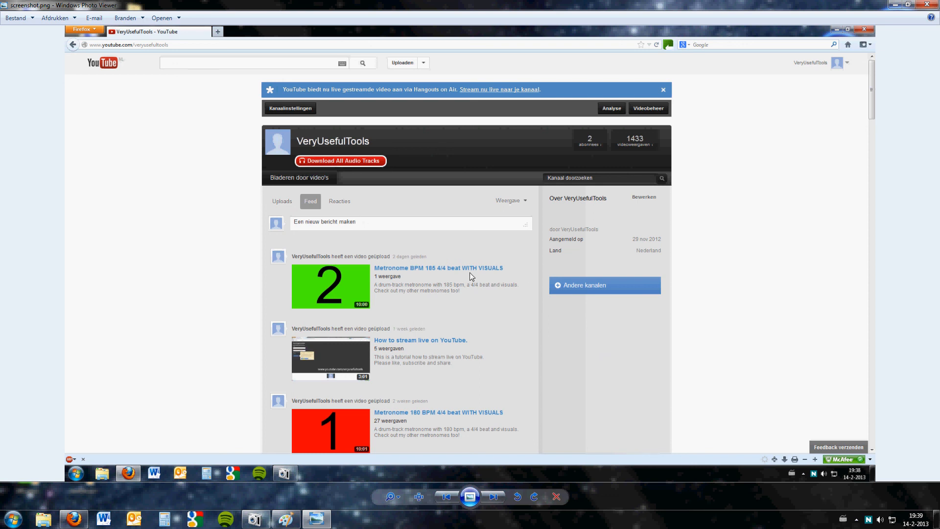
{"action": "mouse_move", "coordinate": [486, 325]}
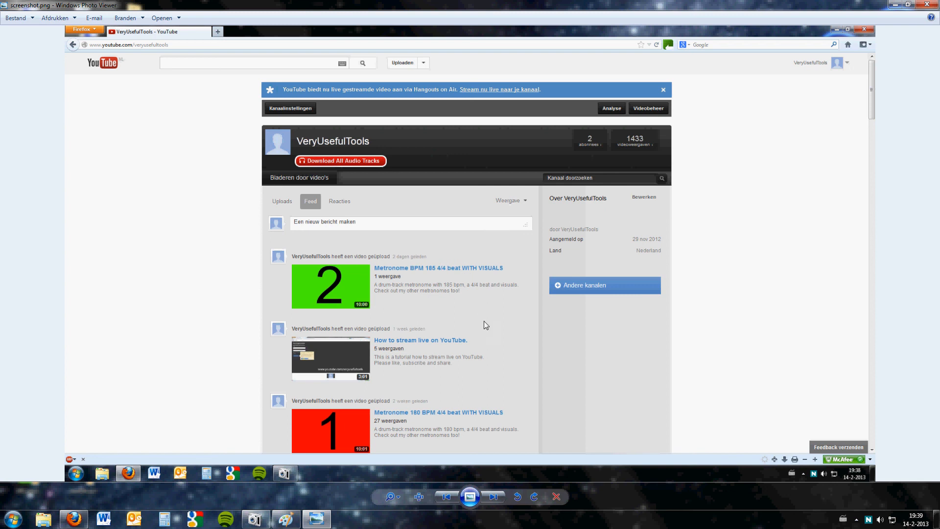
{"action": "mouse_move", "coordinate": [496, 357]}
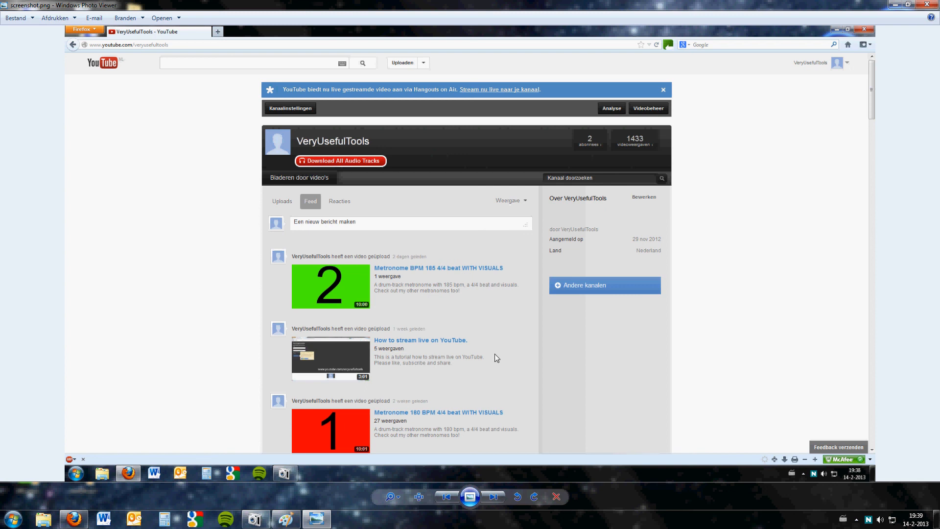
{"action": "mouse_move", "coordinate": [498, 330]}
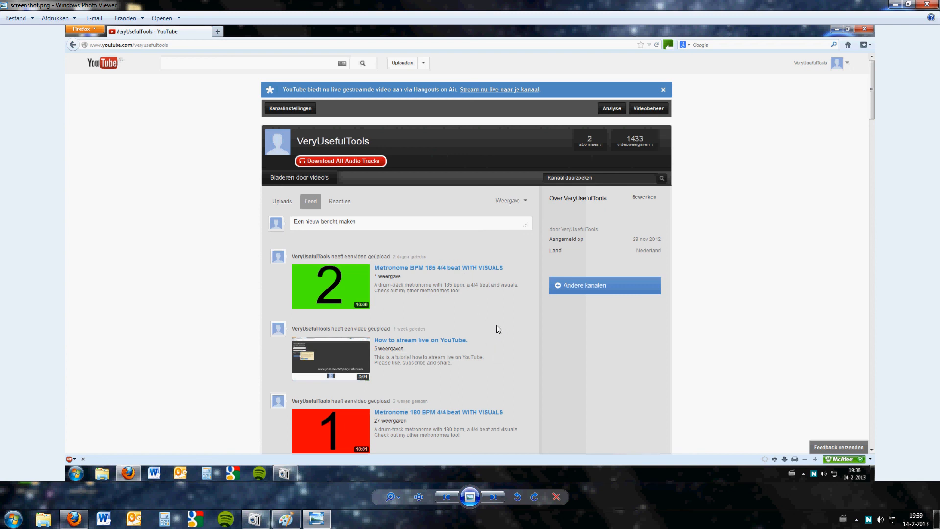
{"action": "mouse_move", "coordinate": [454, 343]}
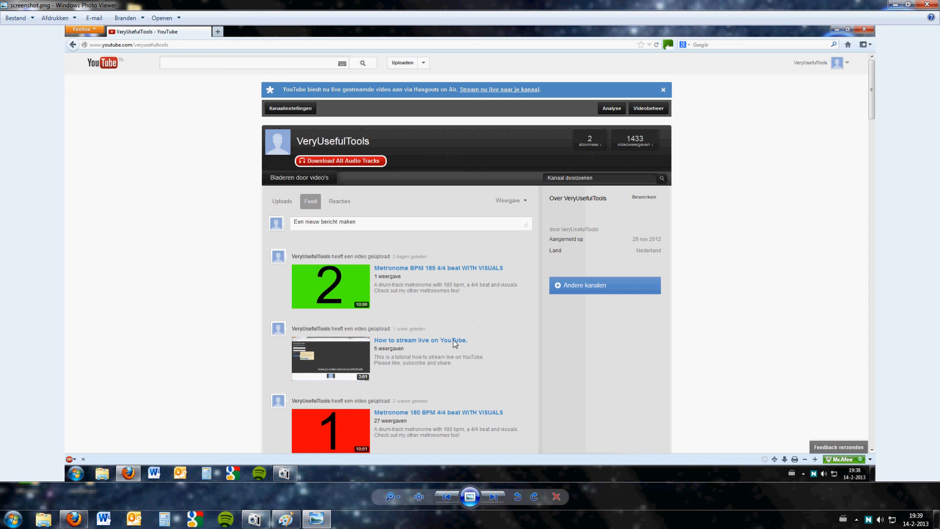
{"action": "mouse_move", "coordinate": [479, 292]}
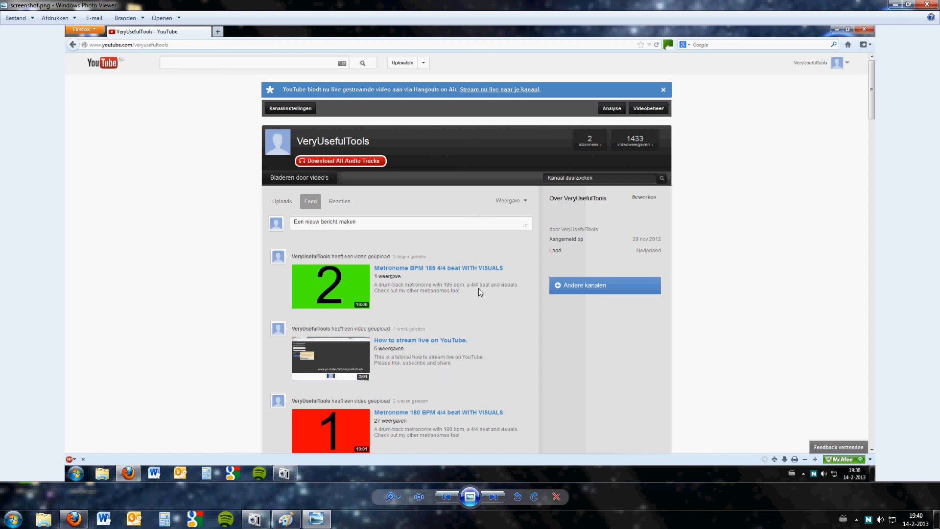
{"action": "mouse_move", "coordinate": [609, 190]}
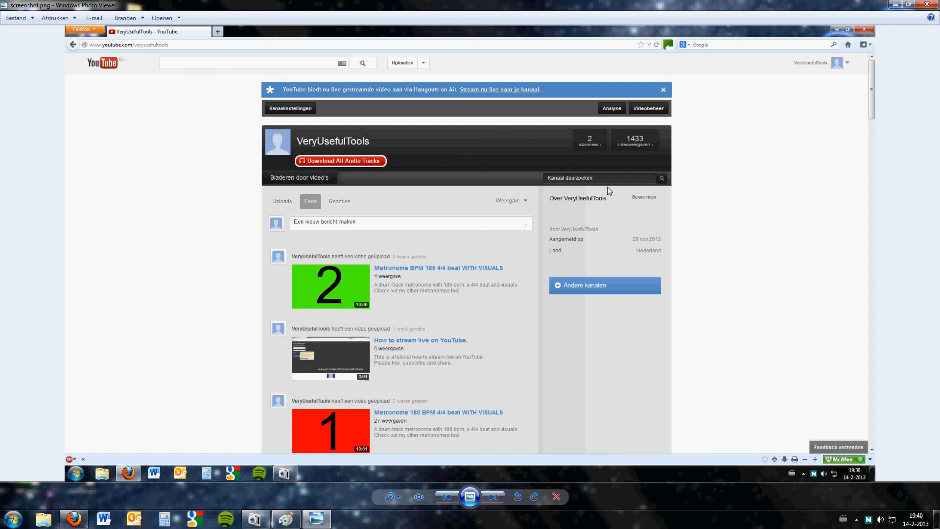